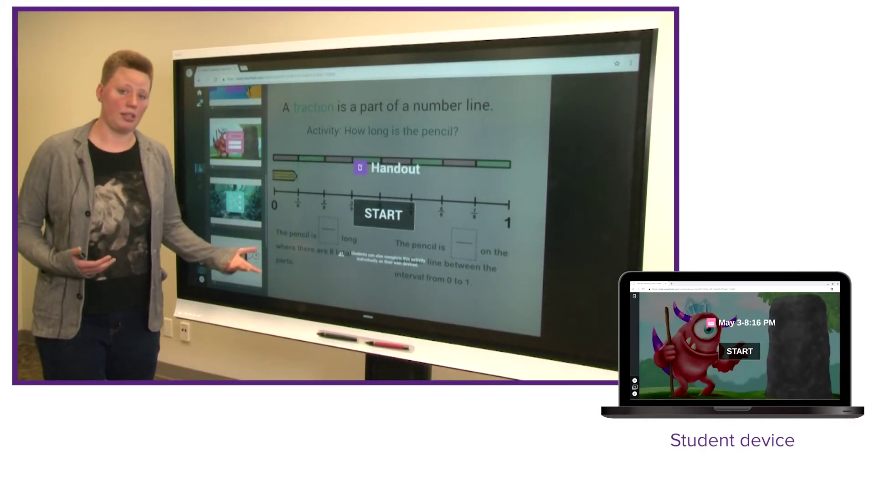
Start the monster ranking activity on the student device to show the fraction cards.
click(739, 351)
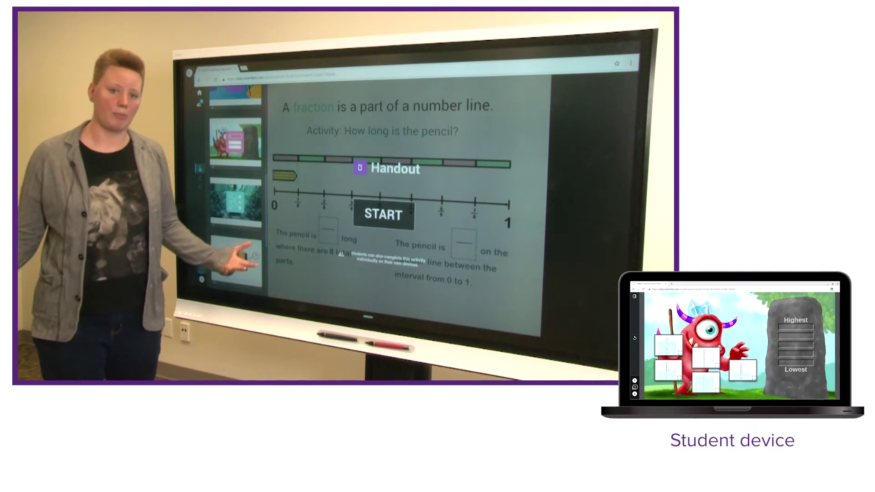